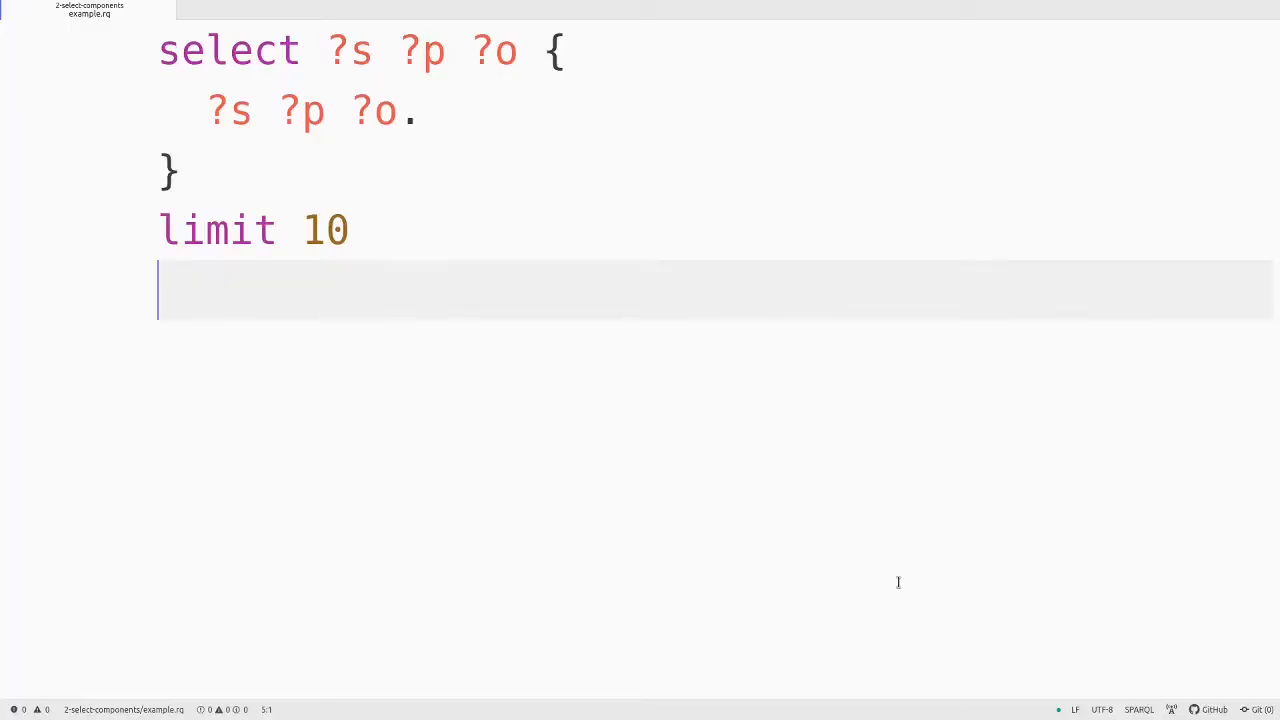
mouse_move(687, 56)
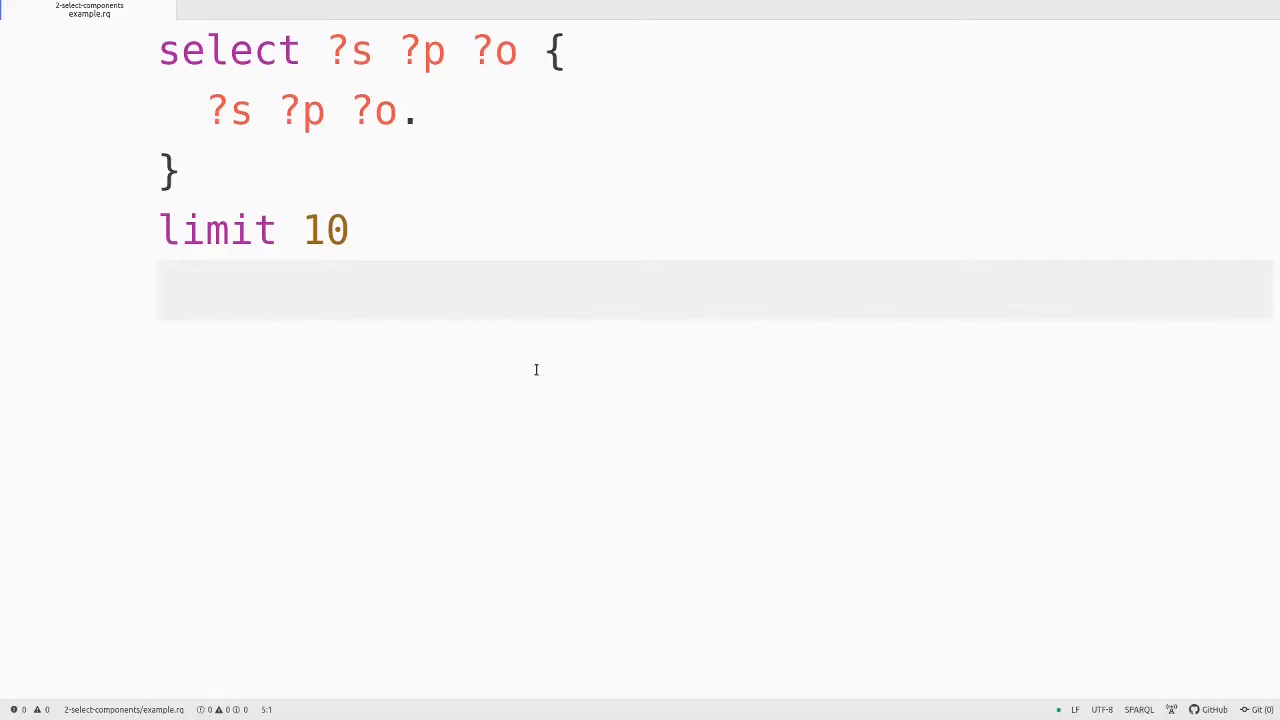
Append the comment '# Projection (columns)' to the end of the select line.
left_click(168, 170)
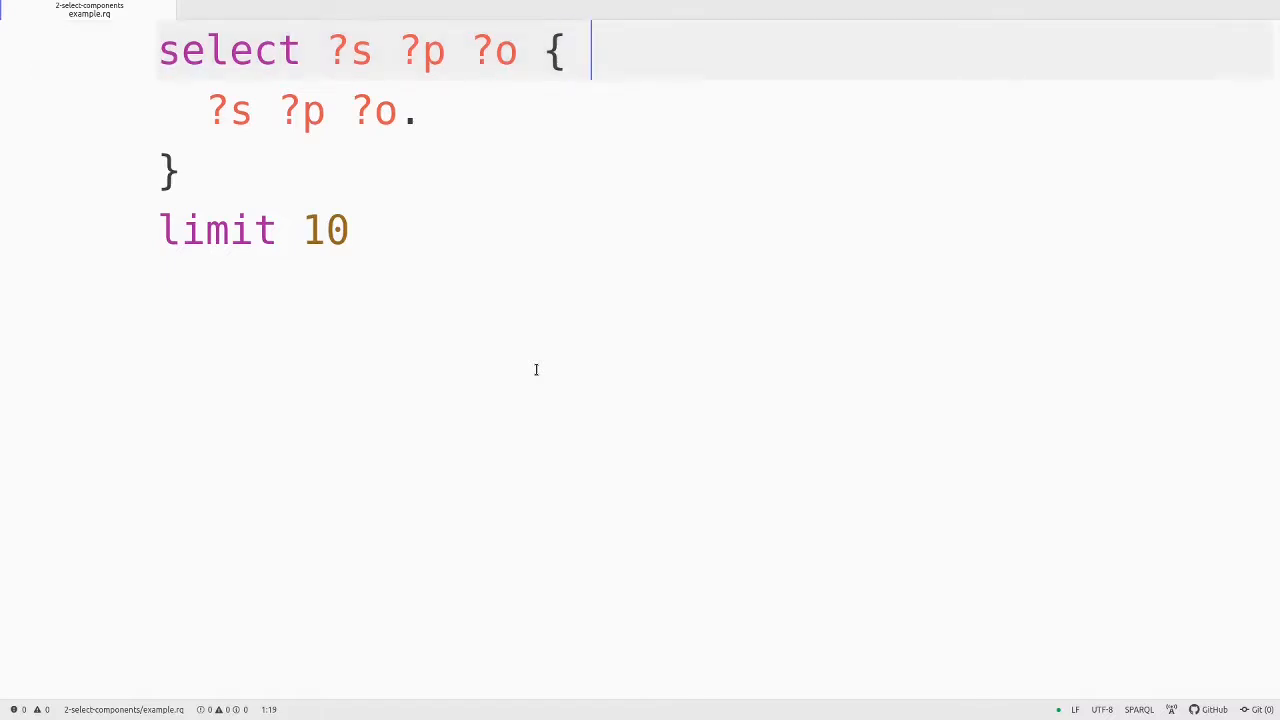
type("# Pr")
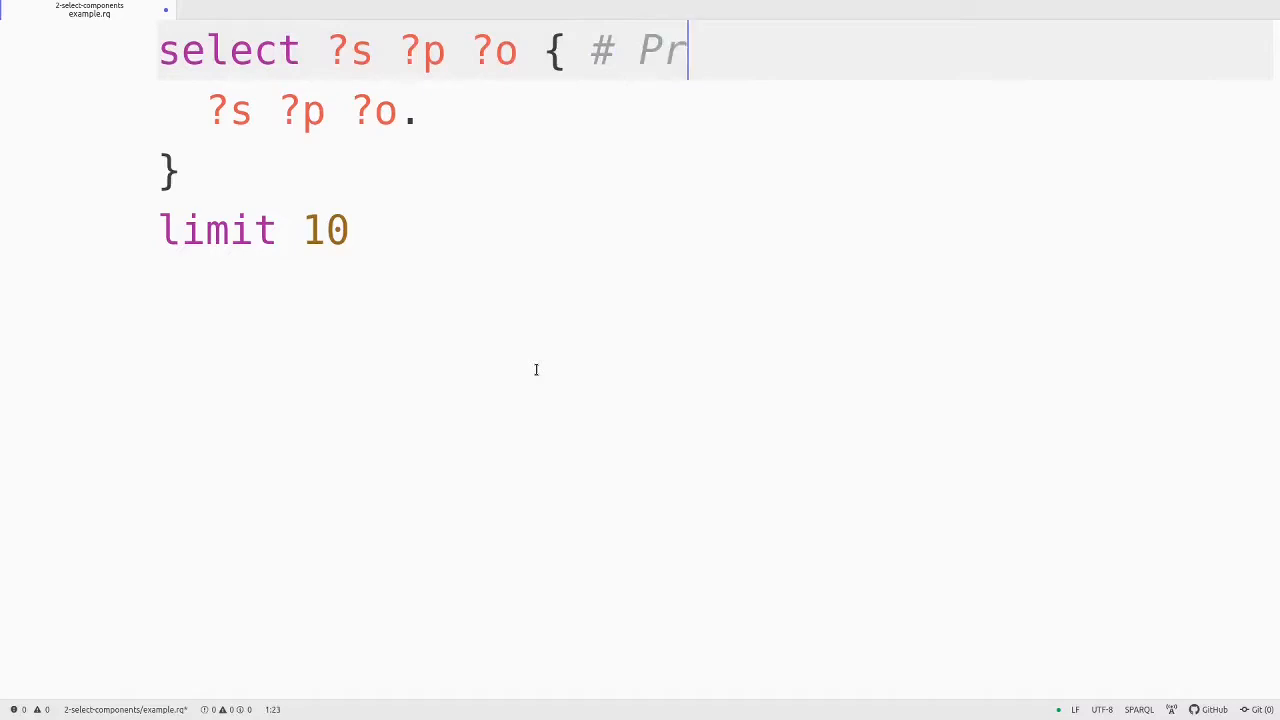
type("ojection")
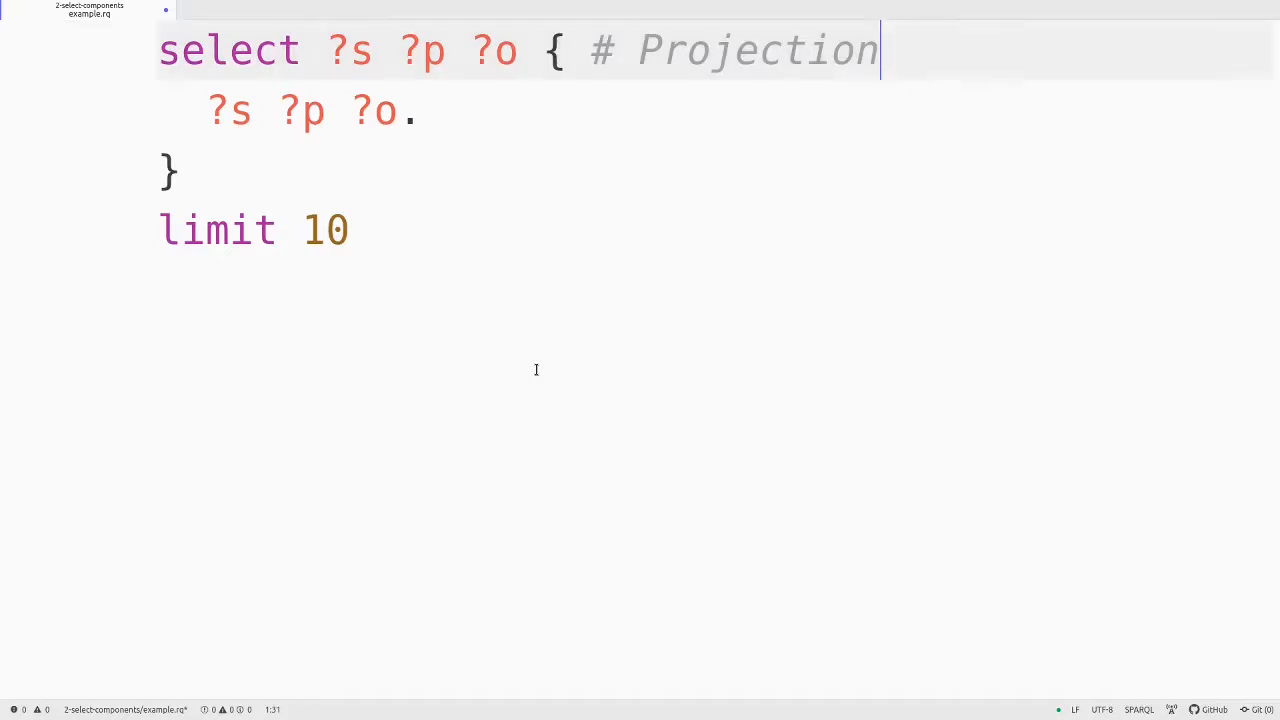
type("(c")
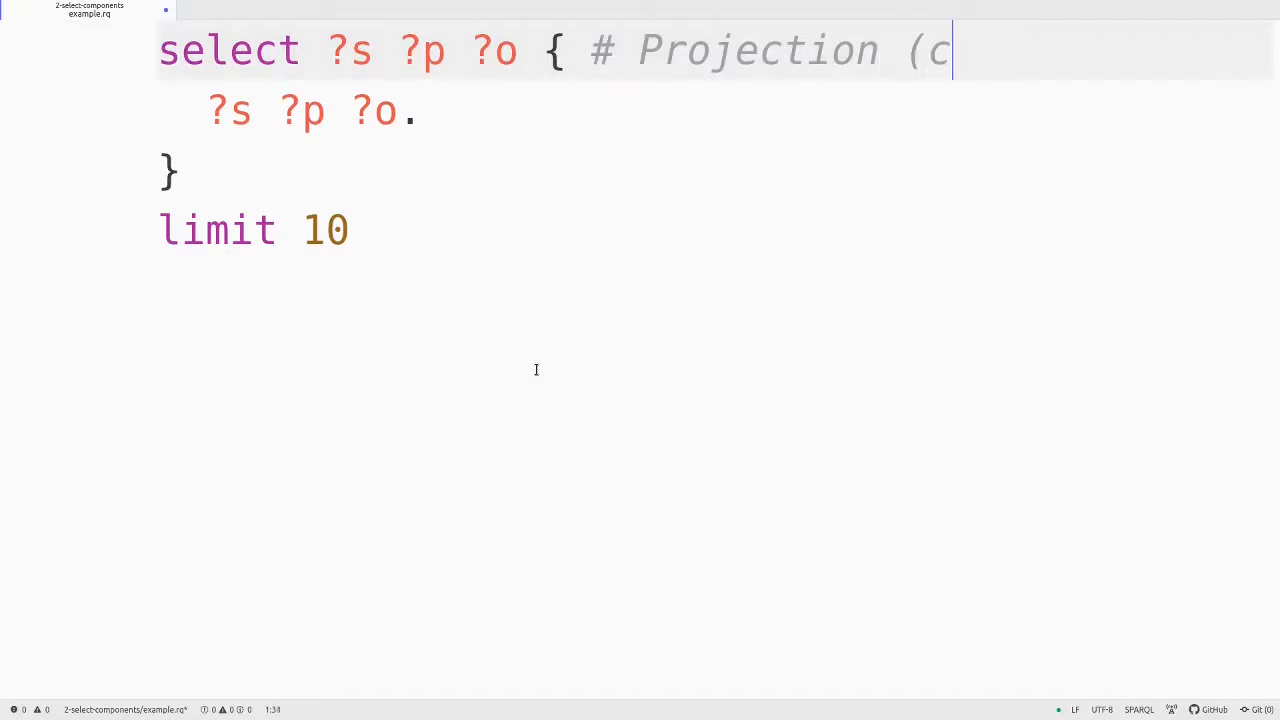
type("olumns)")
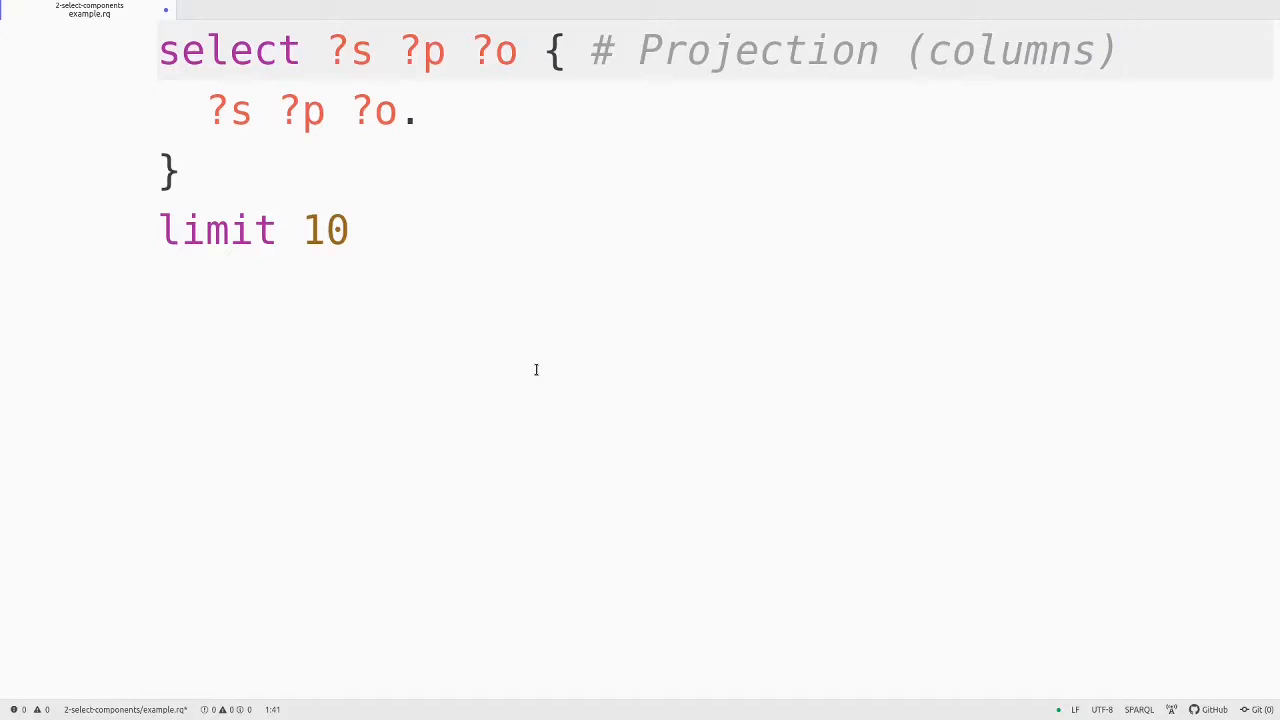
left_click(1120, 50)
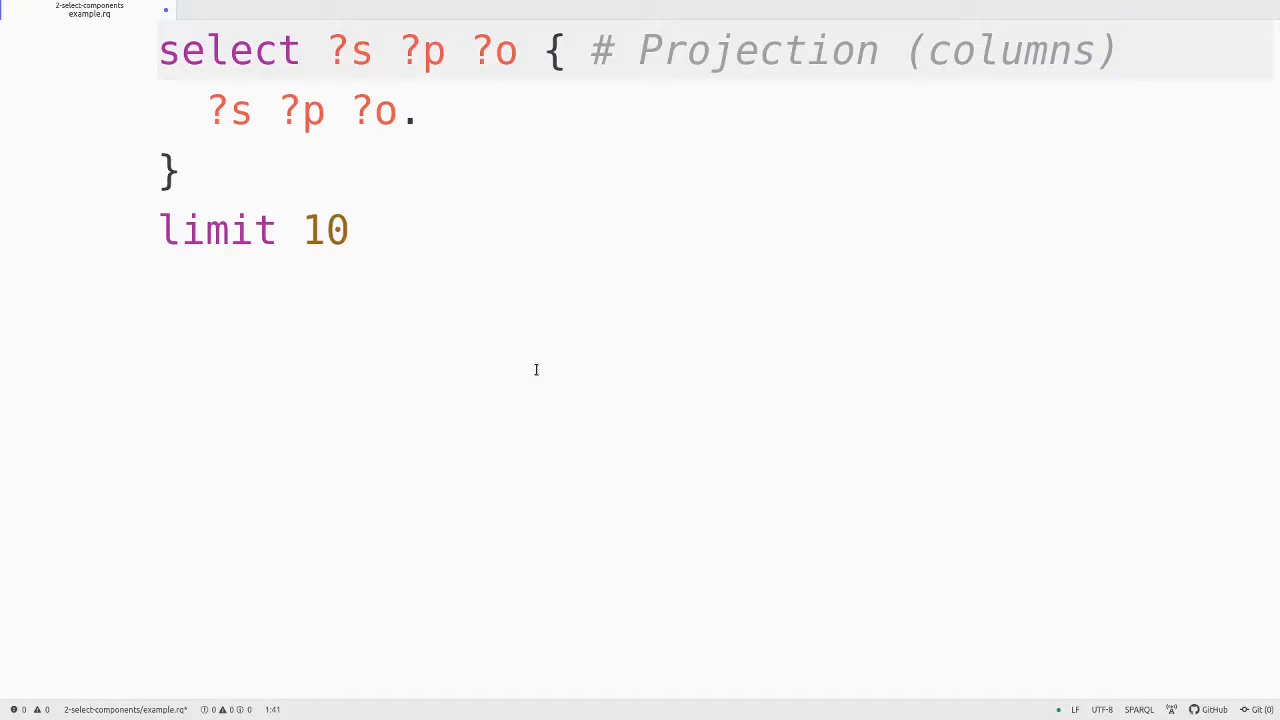
left_click(1120, 50)
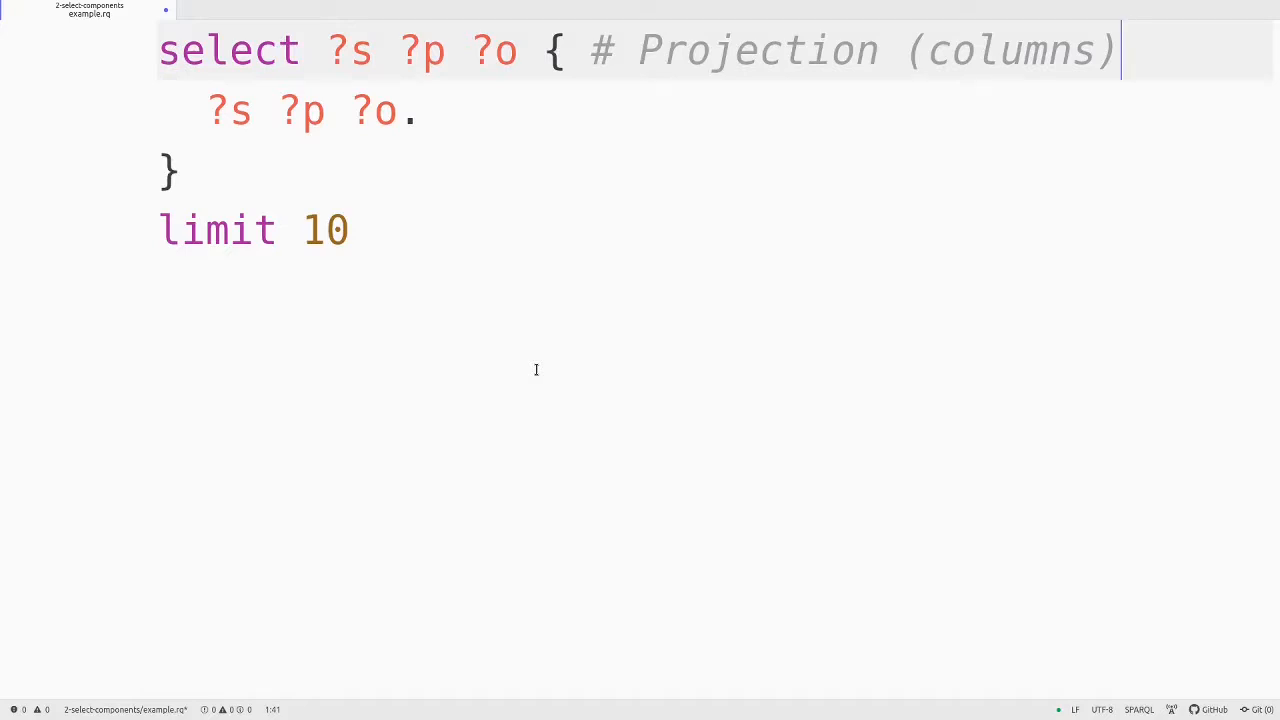
left_click(170, 170)
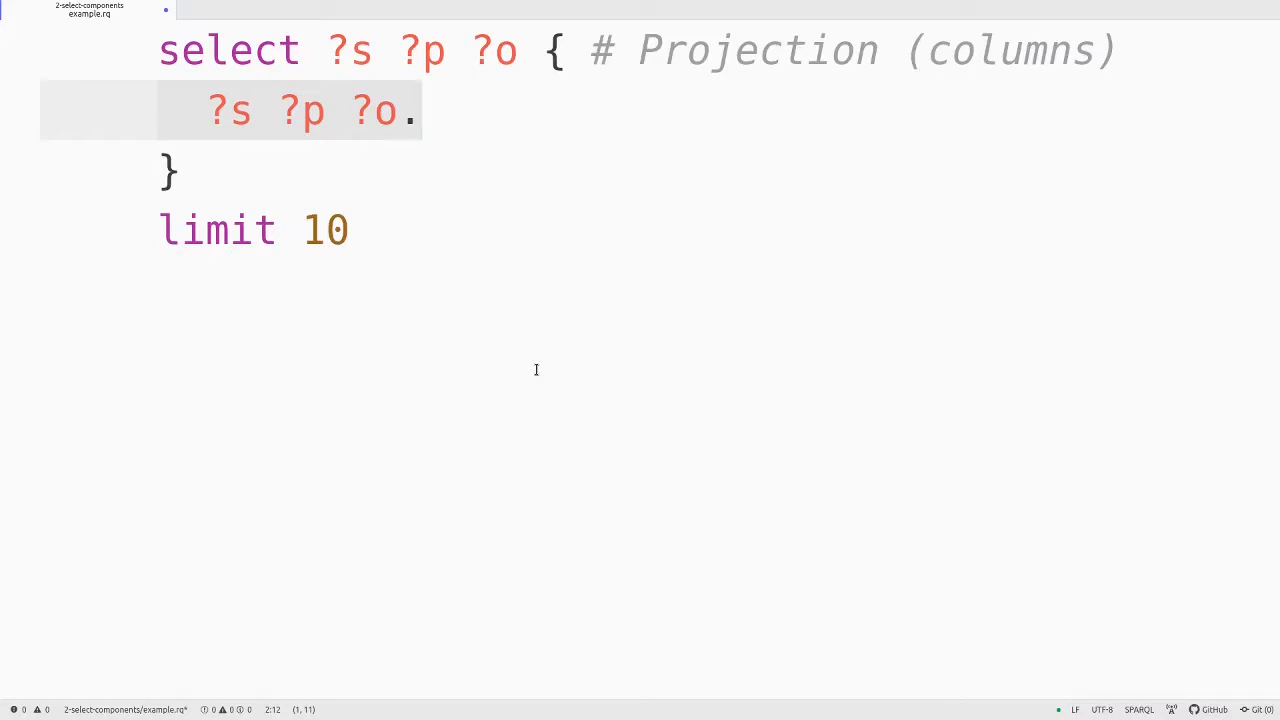
Type '# Pattern (cells)' after '?s ?p ?o.', aligned with the Projection comment.
left_click(410, 110)
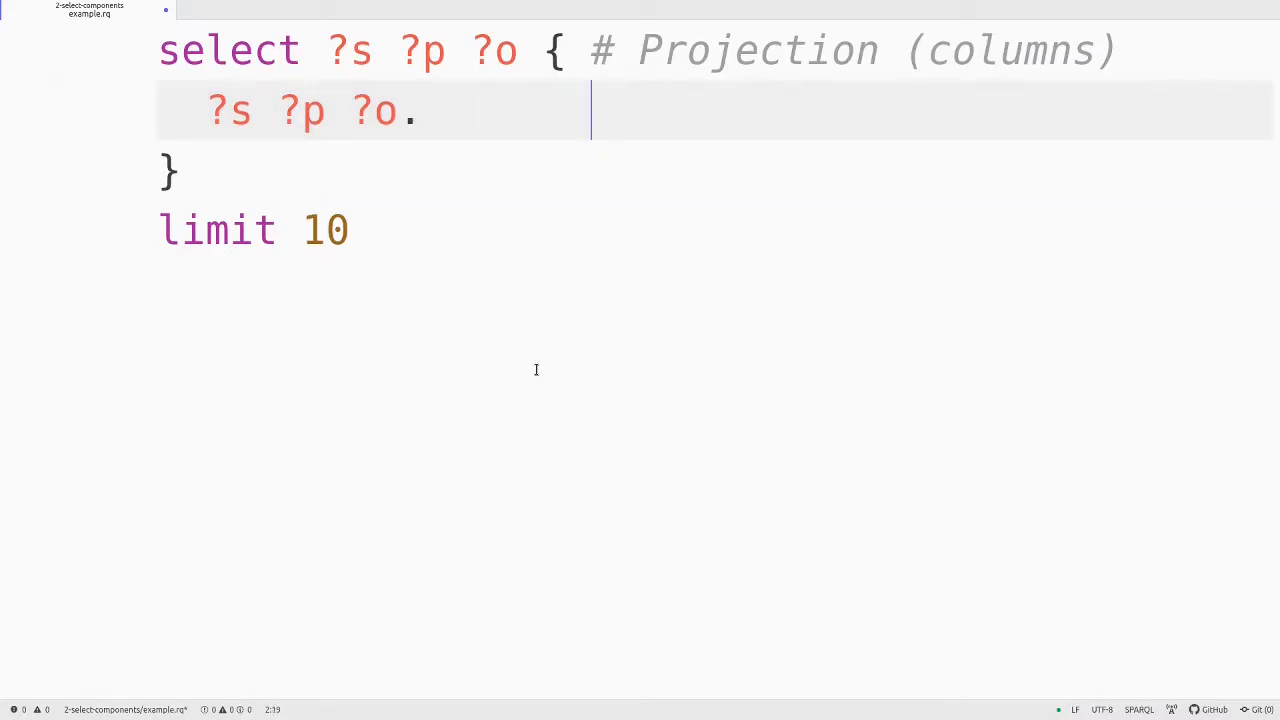
type("# Pattern")
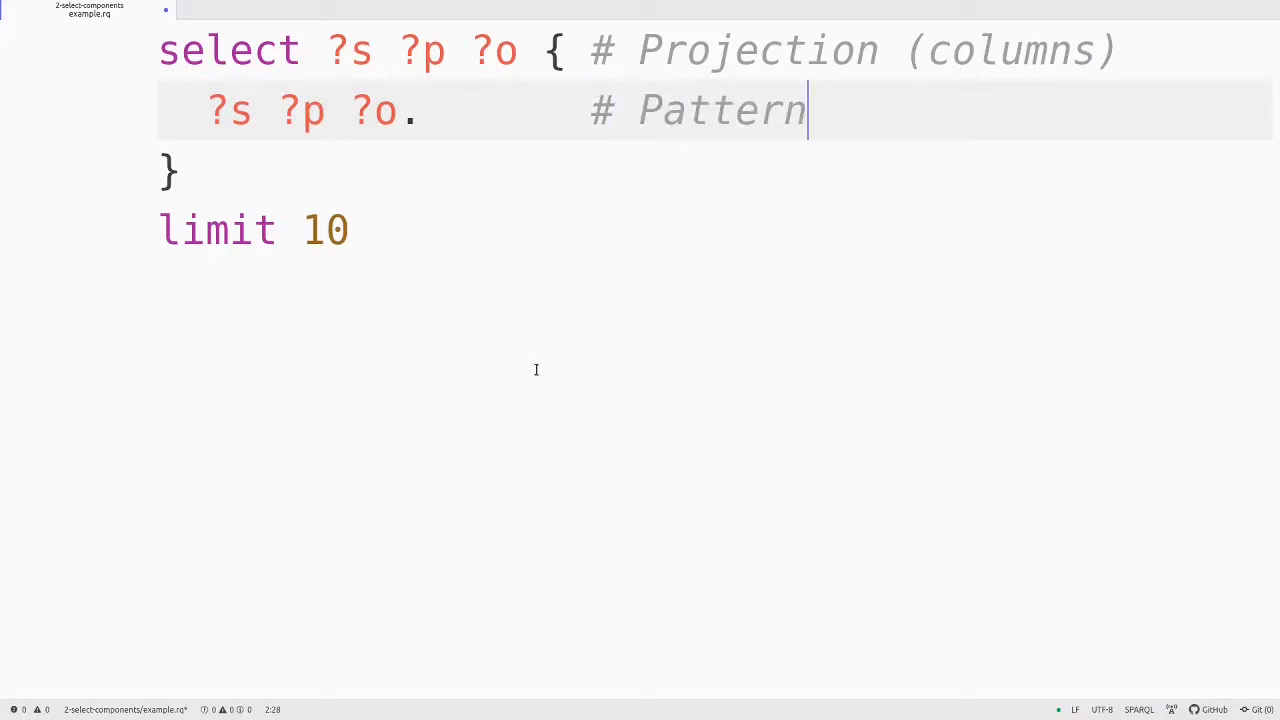
type("(")
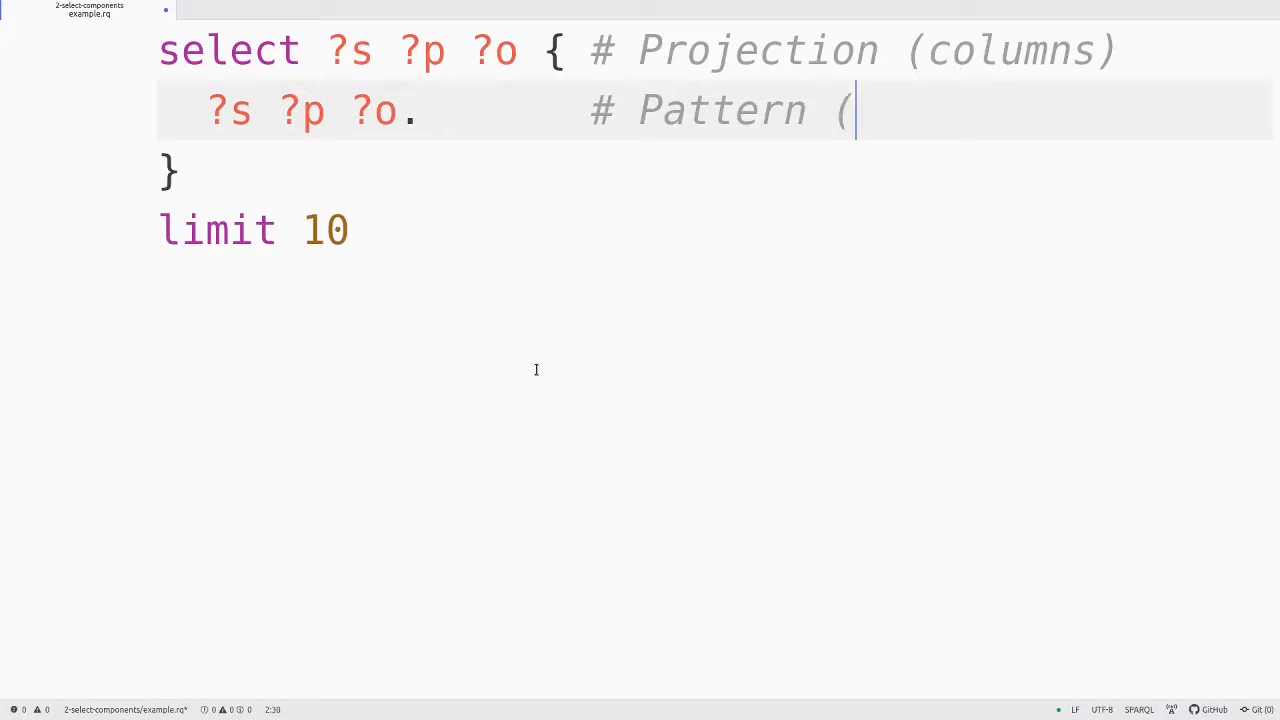
type("cell")
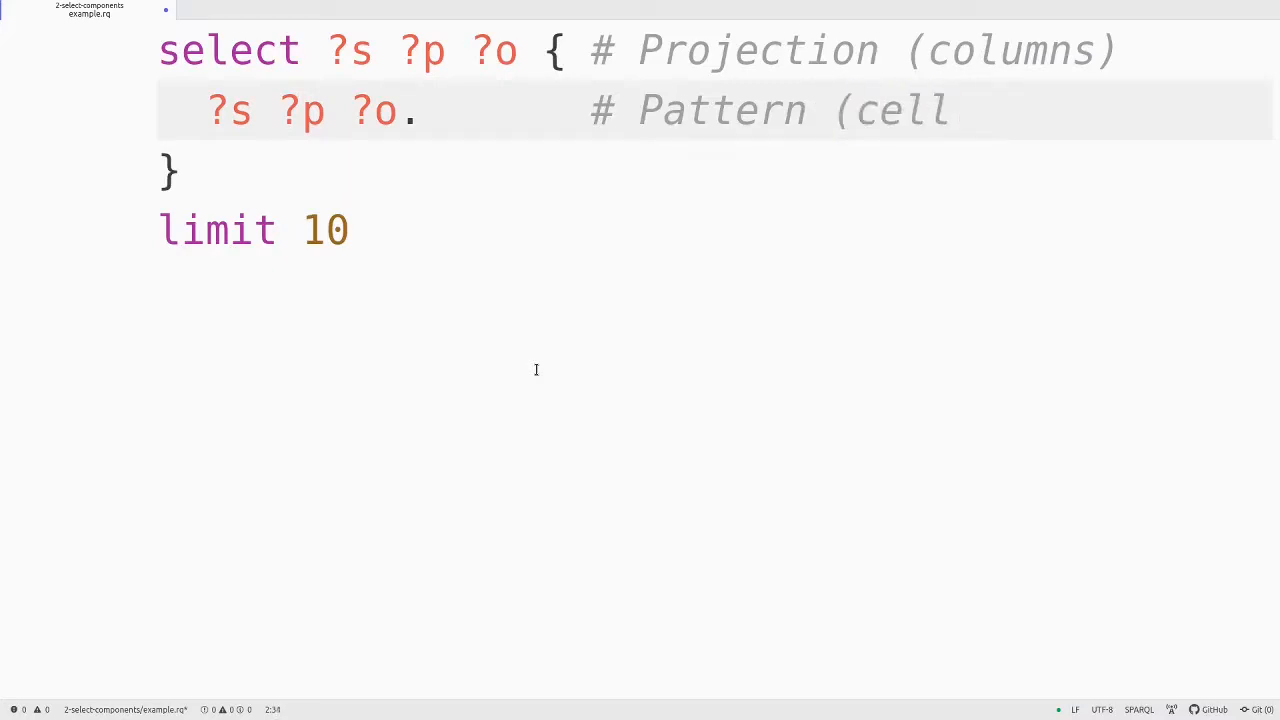
type("s)")
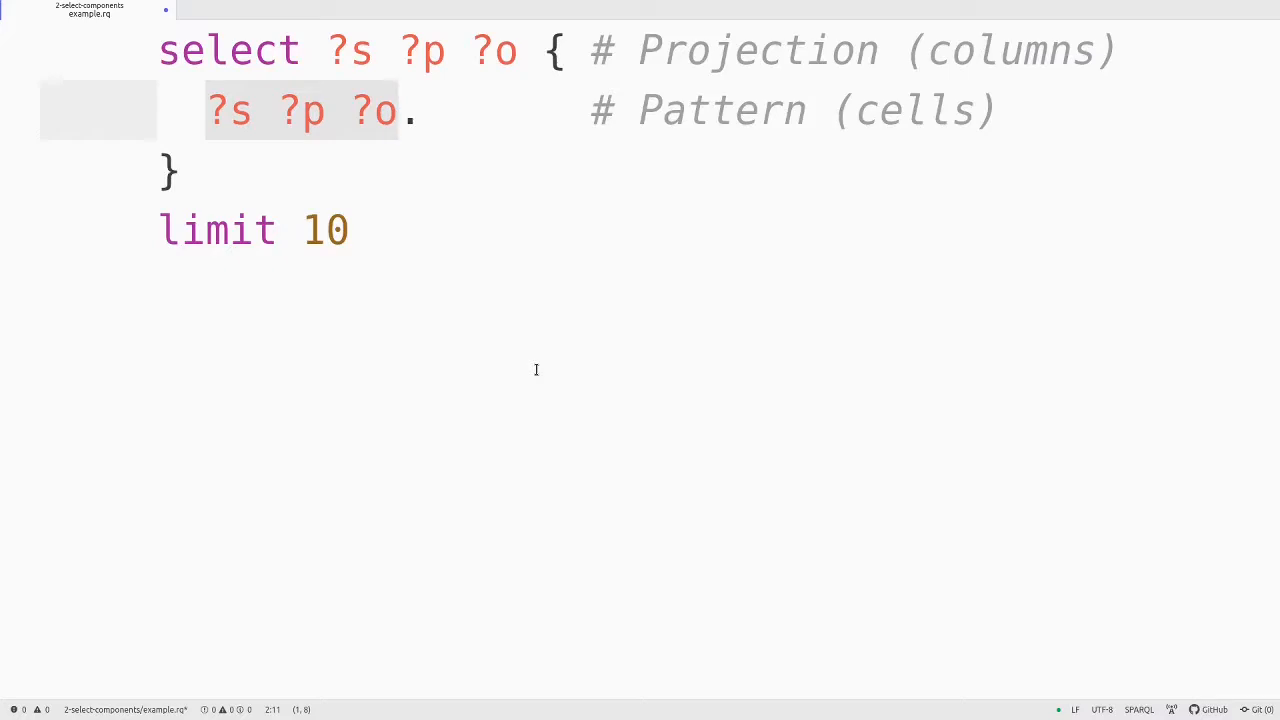
left_click(398, 110)
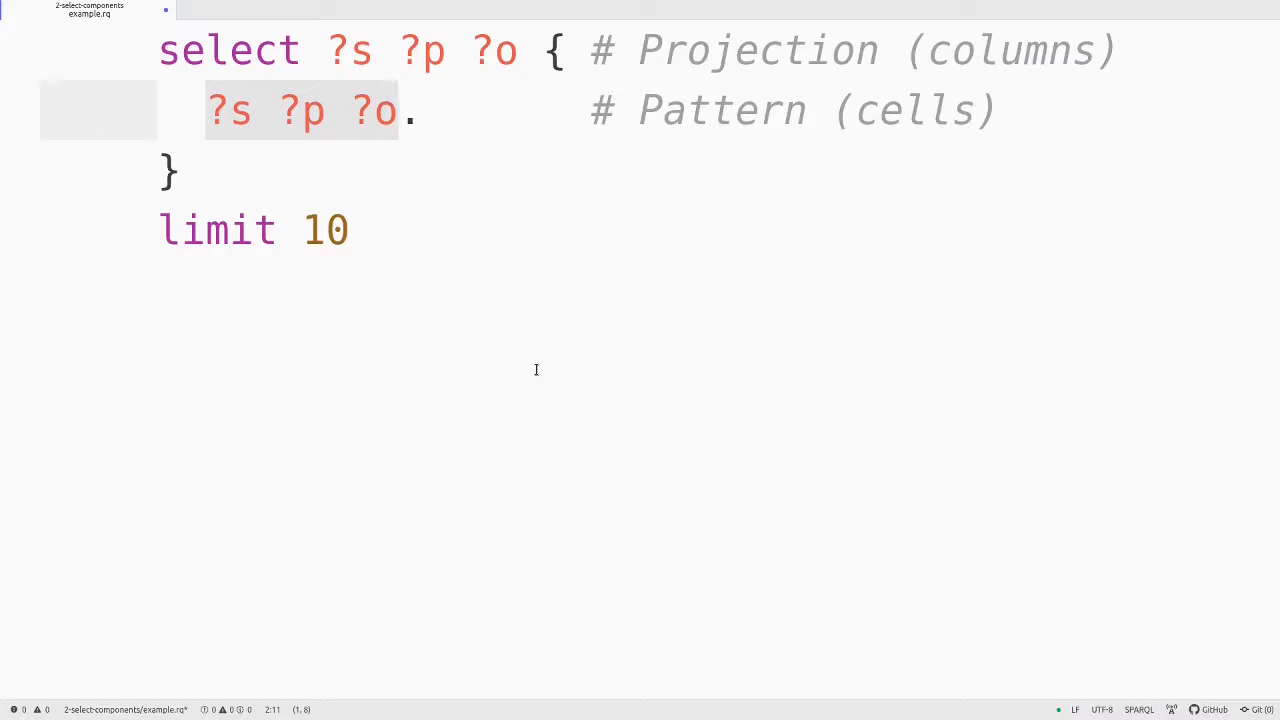
left_click(210, 110)
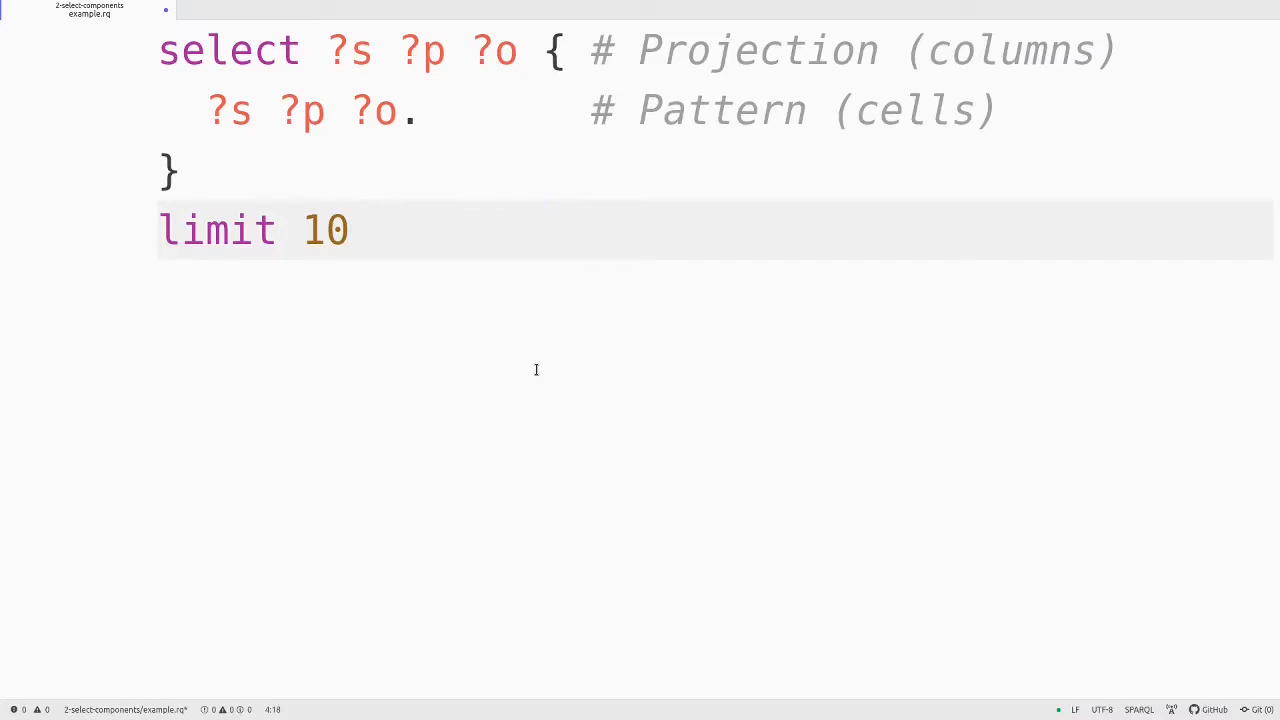
Add '# Modifier (rows)' to the limit 10 line.
type("# M")
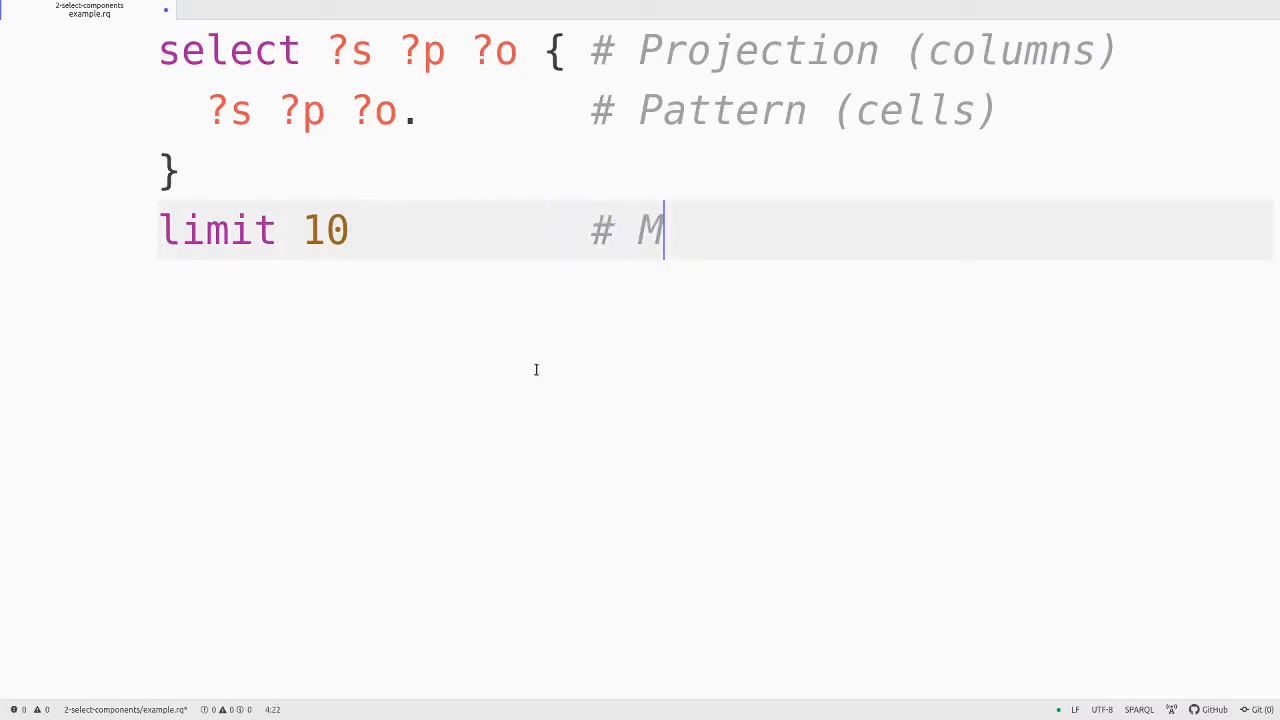
type("odifier")
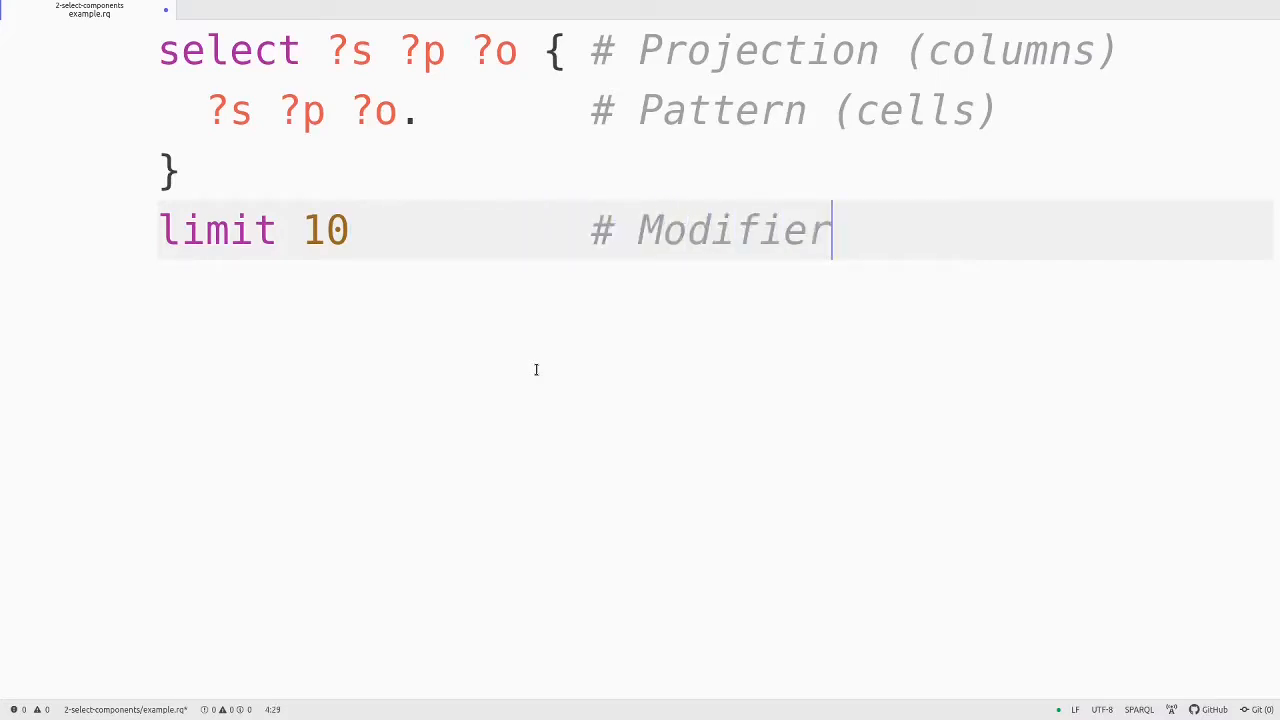
type("(rows")
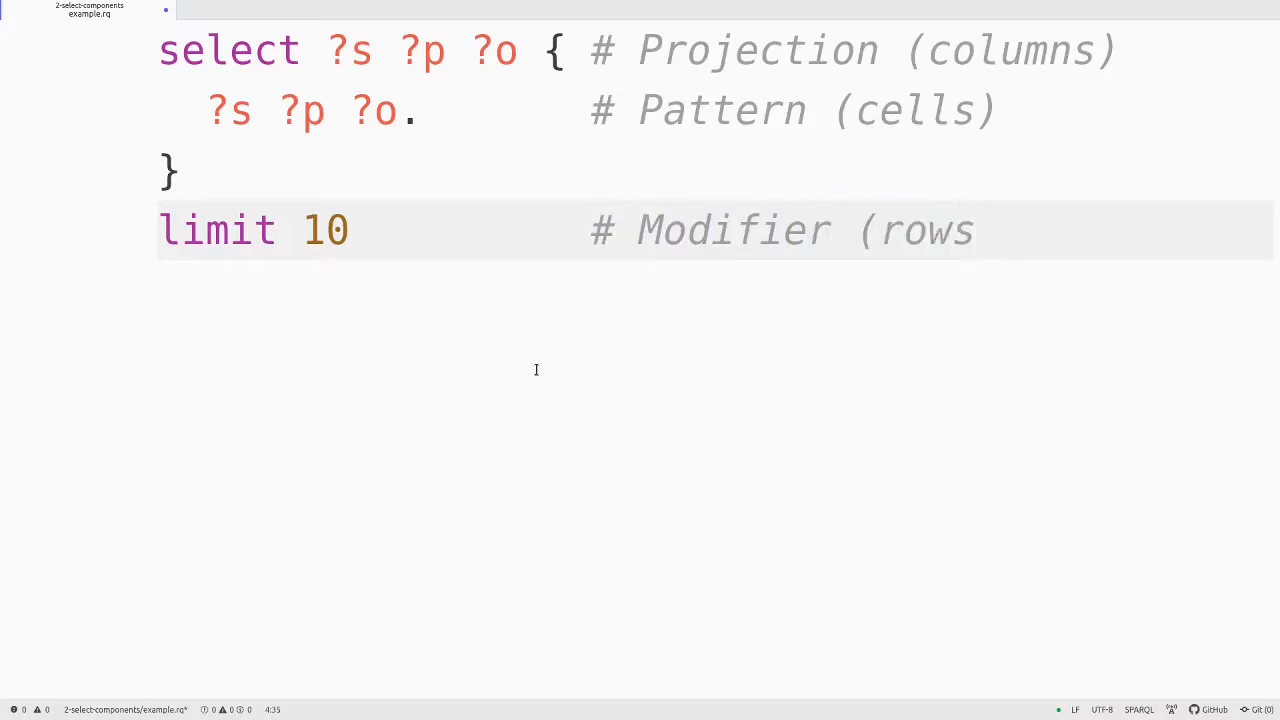
type(")")
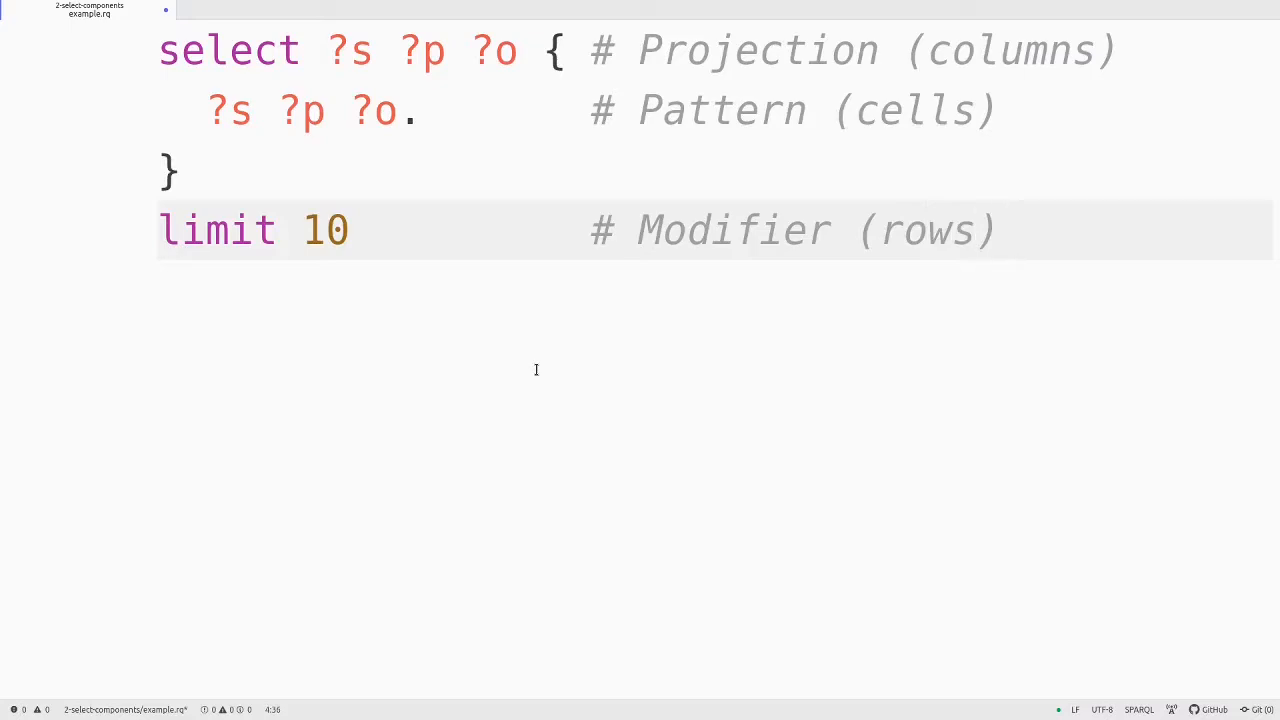
left_click(1000, 50)
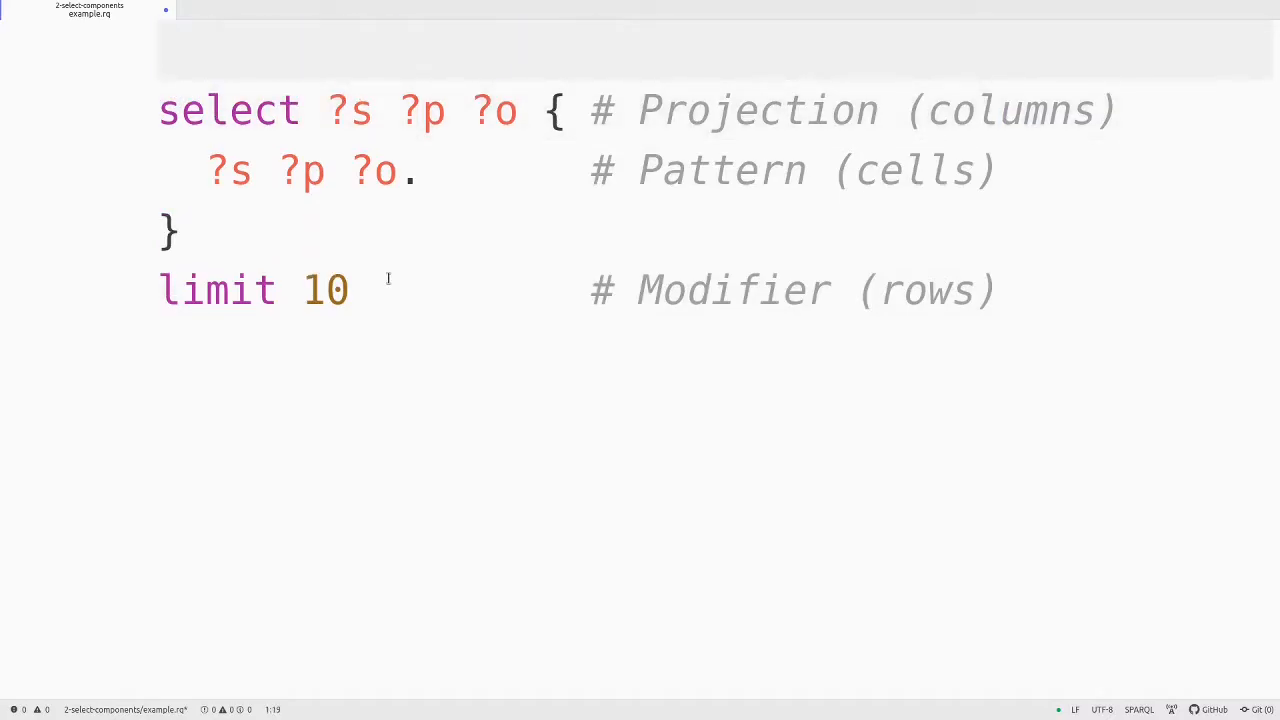
Type '# Prologue' on the blank first line of the query.
type("# Prolog")
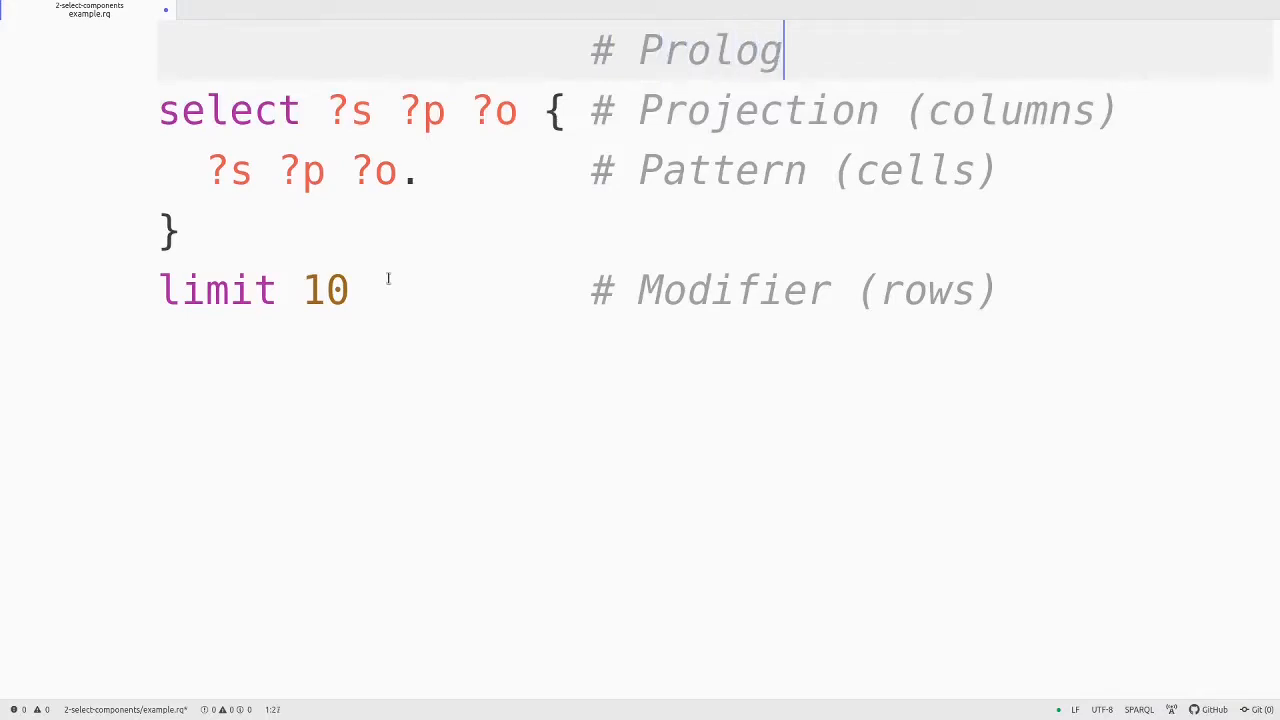
type("ue")
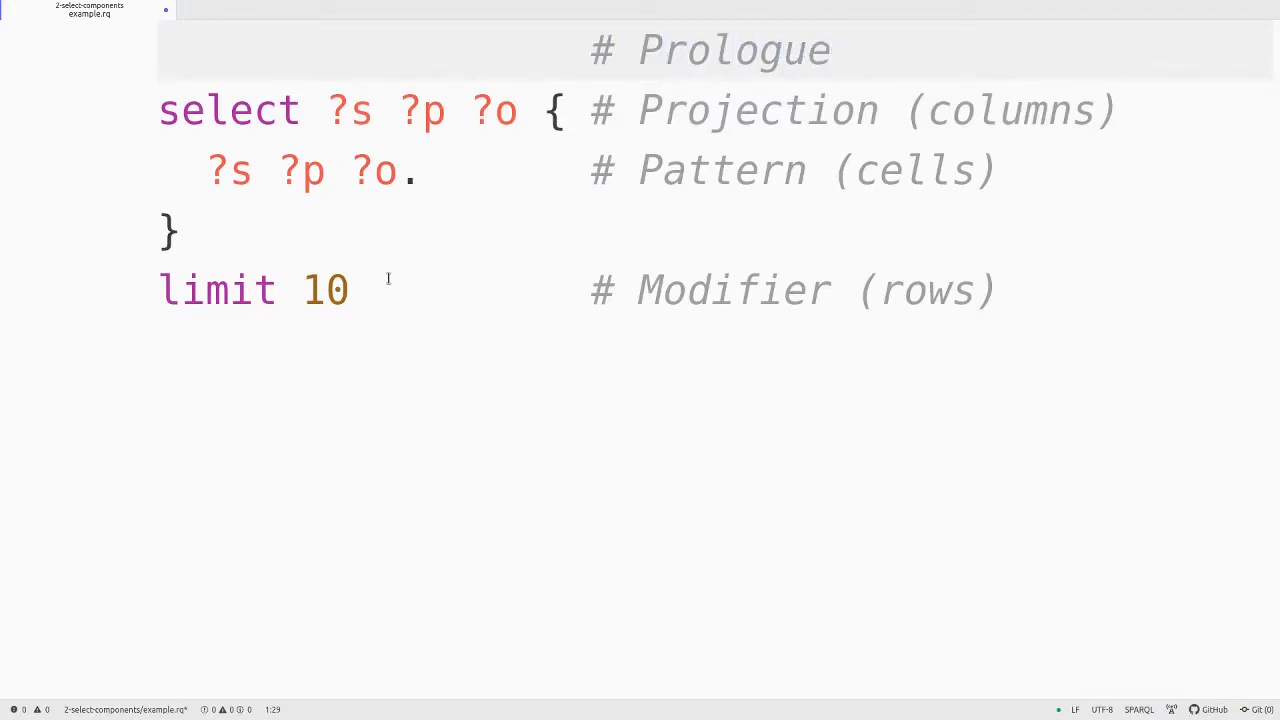
left_click(830, 50)
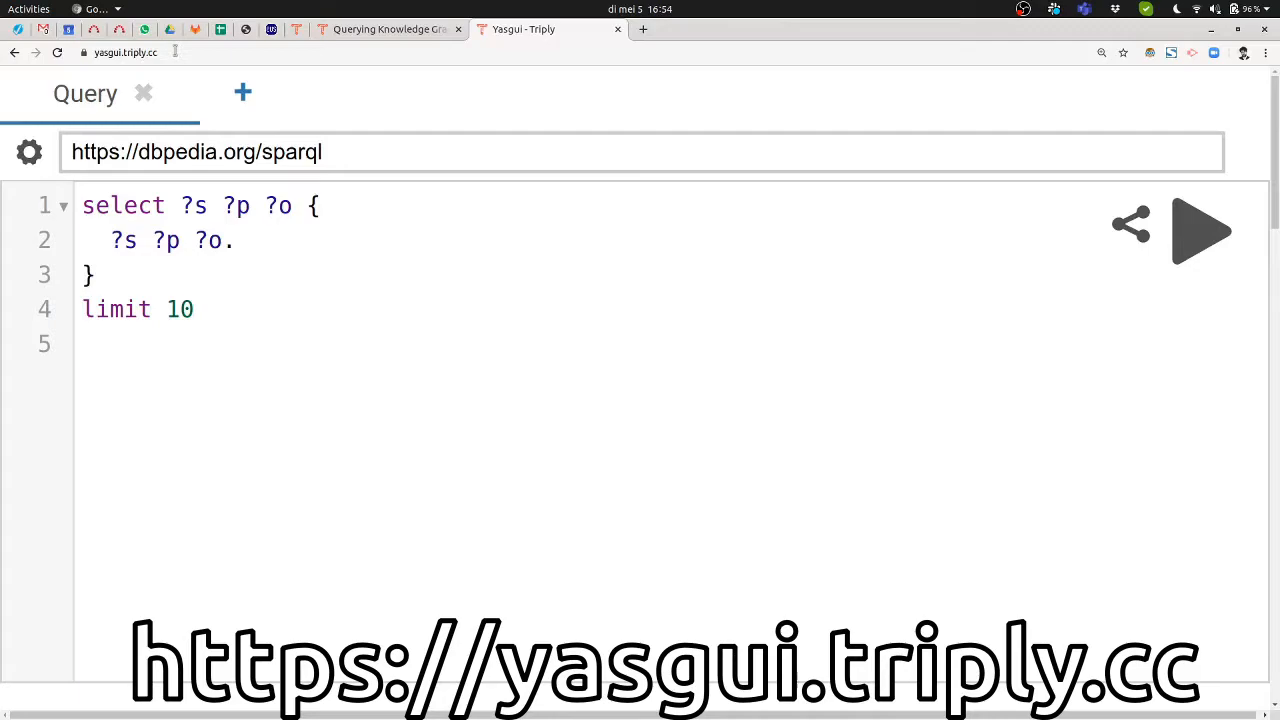
left_click(90, 343)
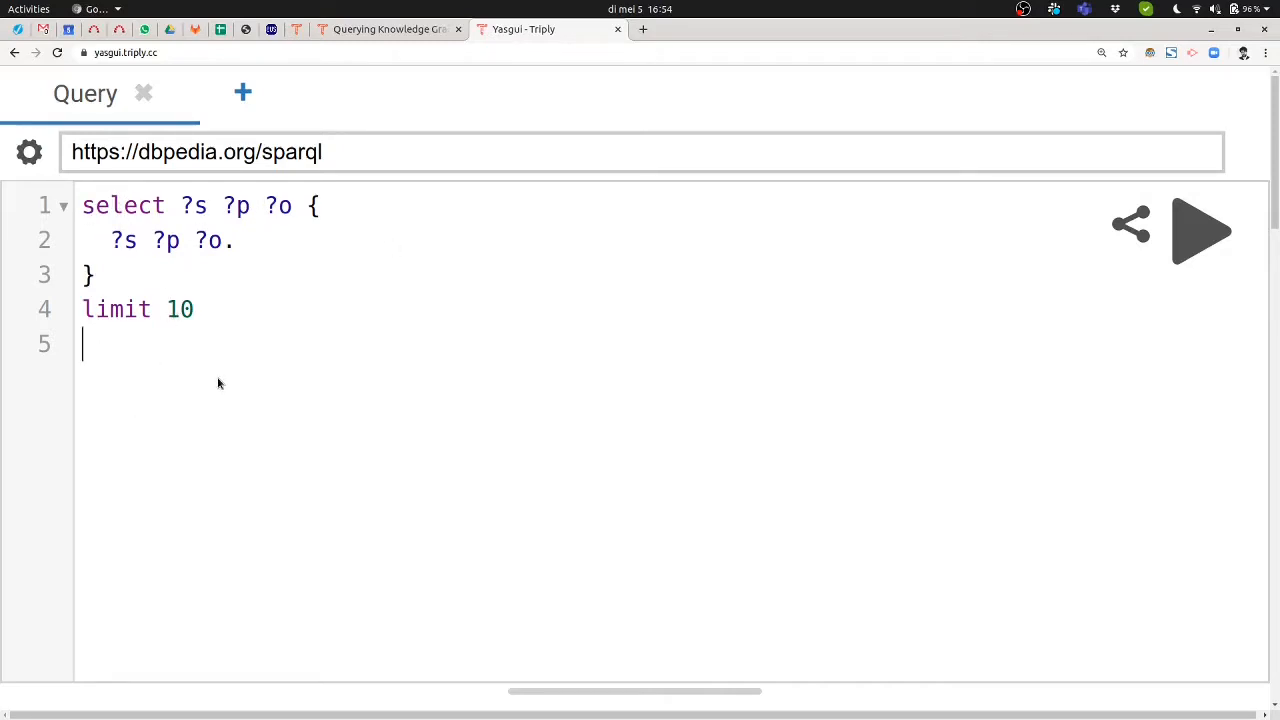
left_click(645, 152)
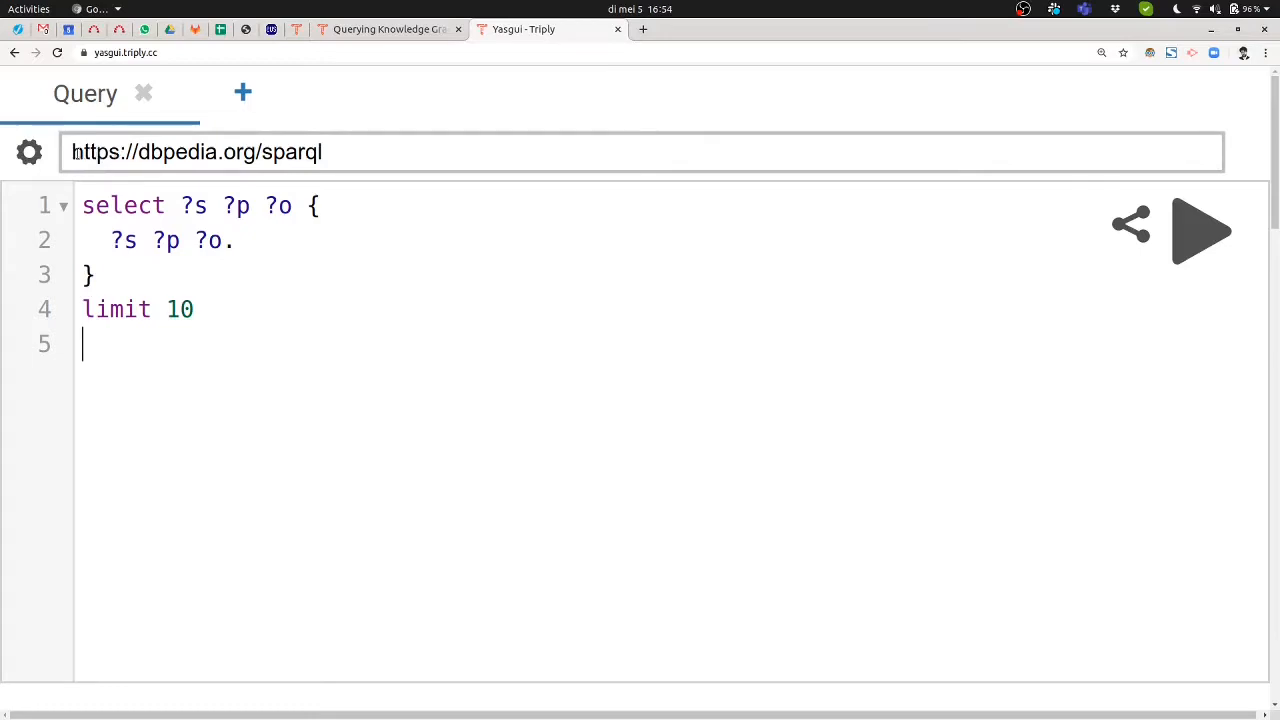
left_click(640, 152)
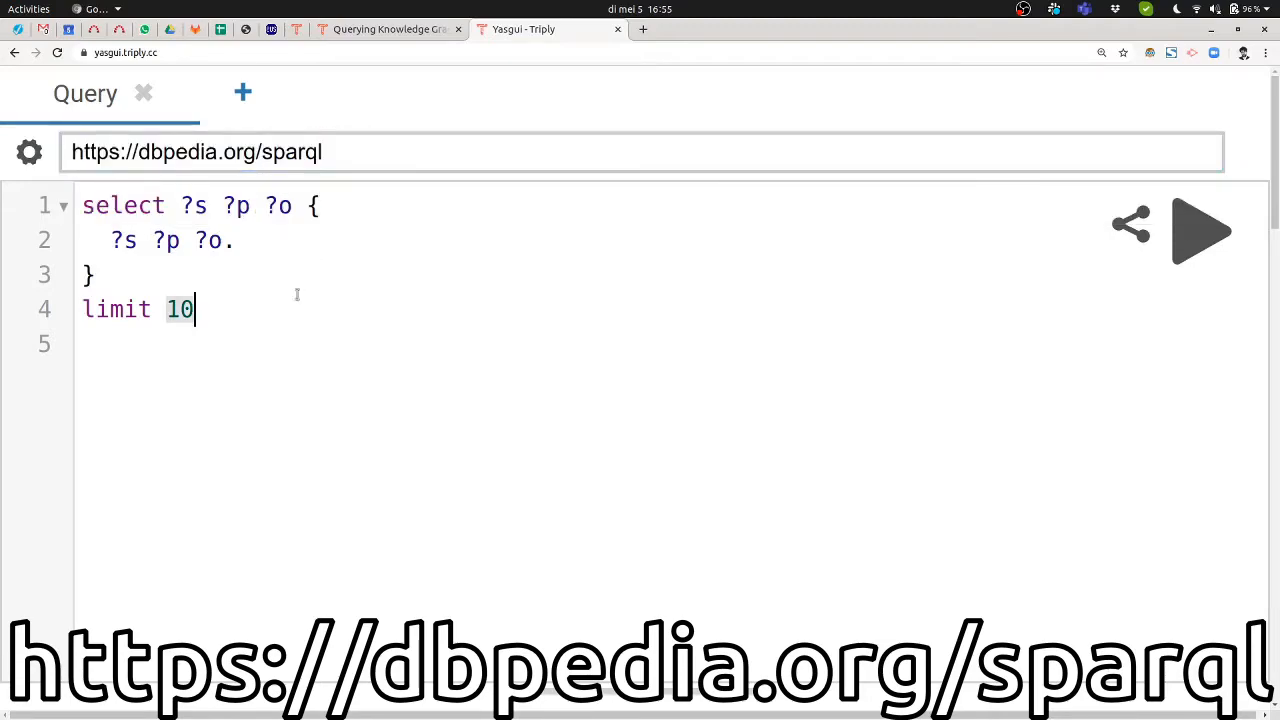
key("Return")
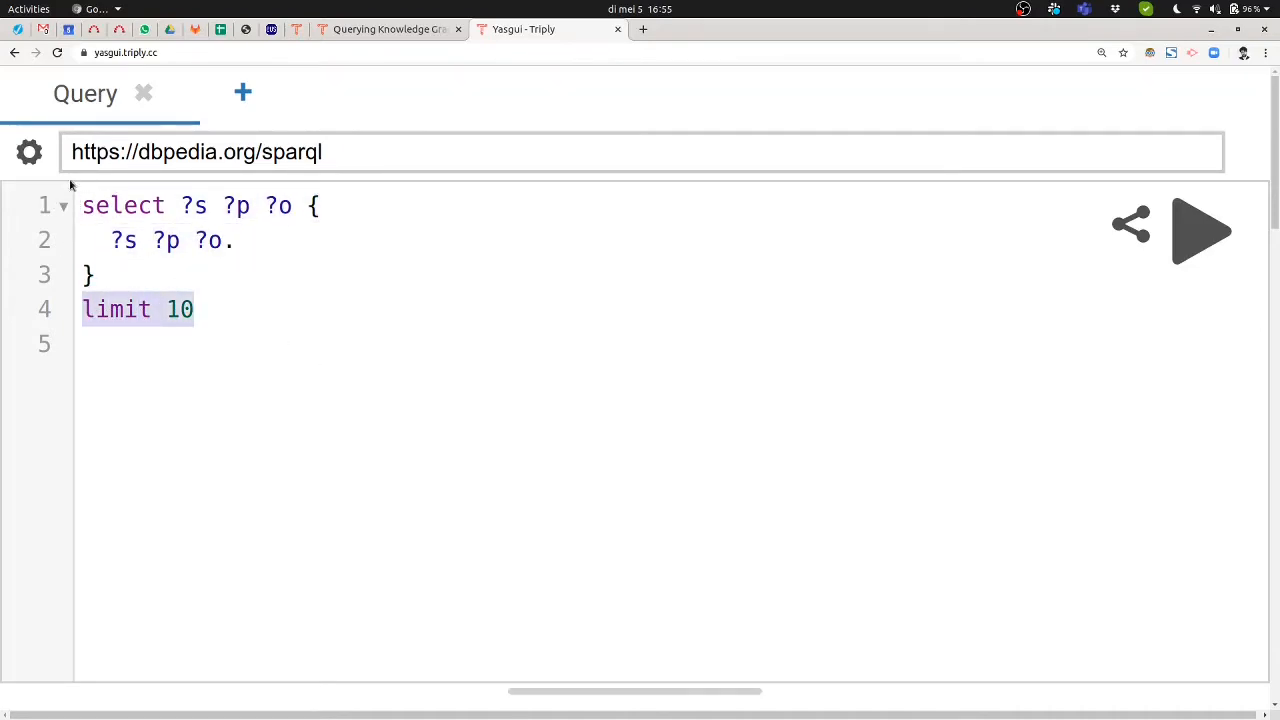
mouse_move(712, 270)
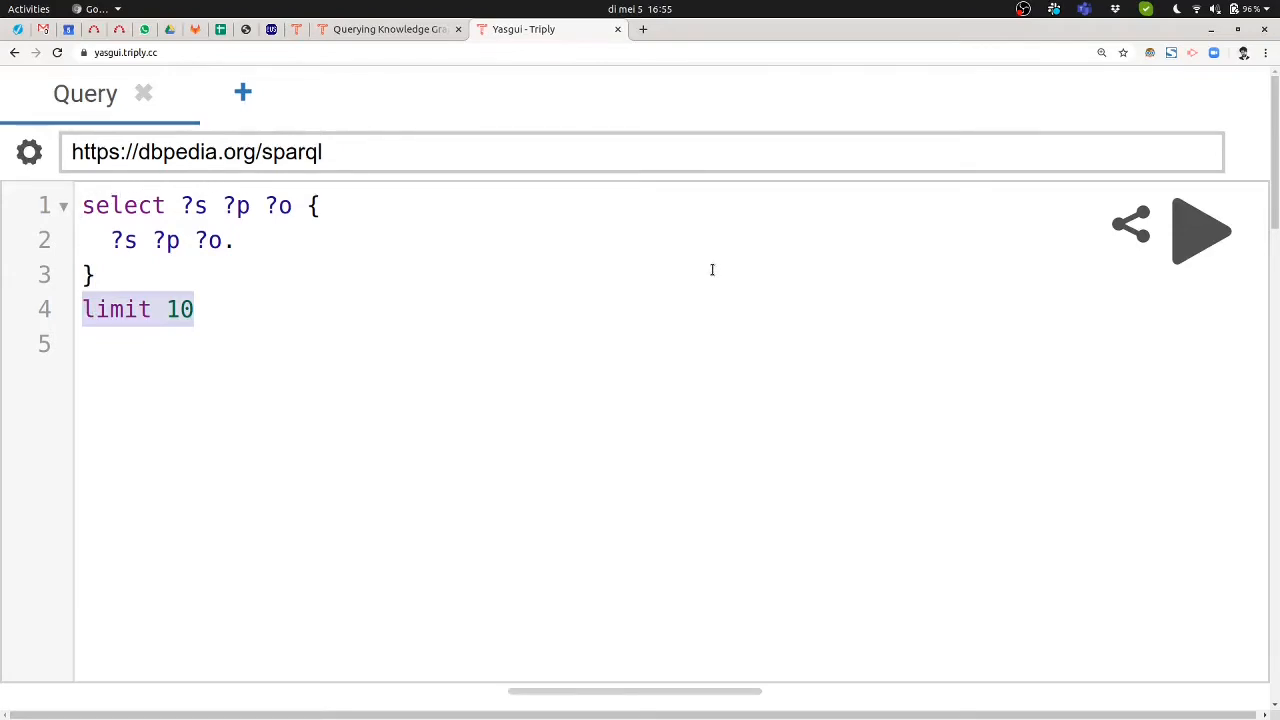
mouse_move(1197, 238)
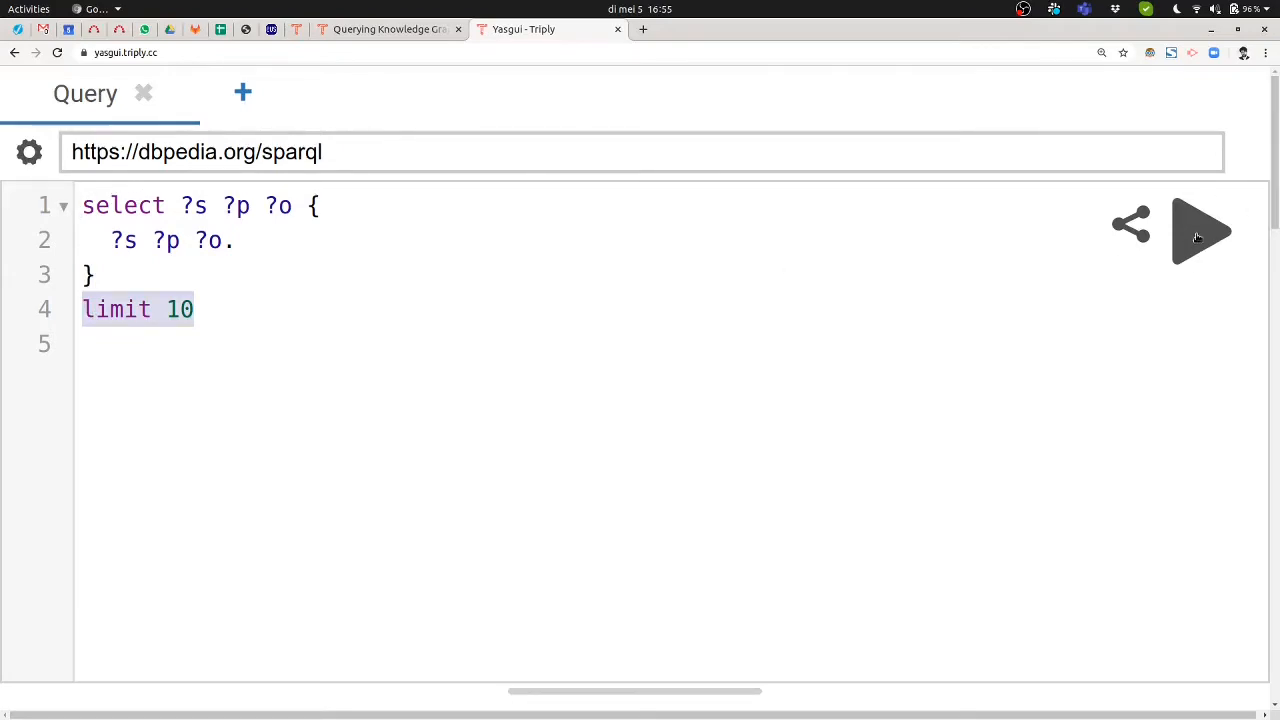
Execute the query in YASGUI and scroll through the 10 s/p/o result rows.
left_click(1201, 231)
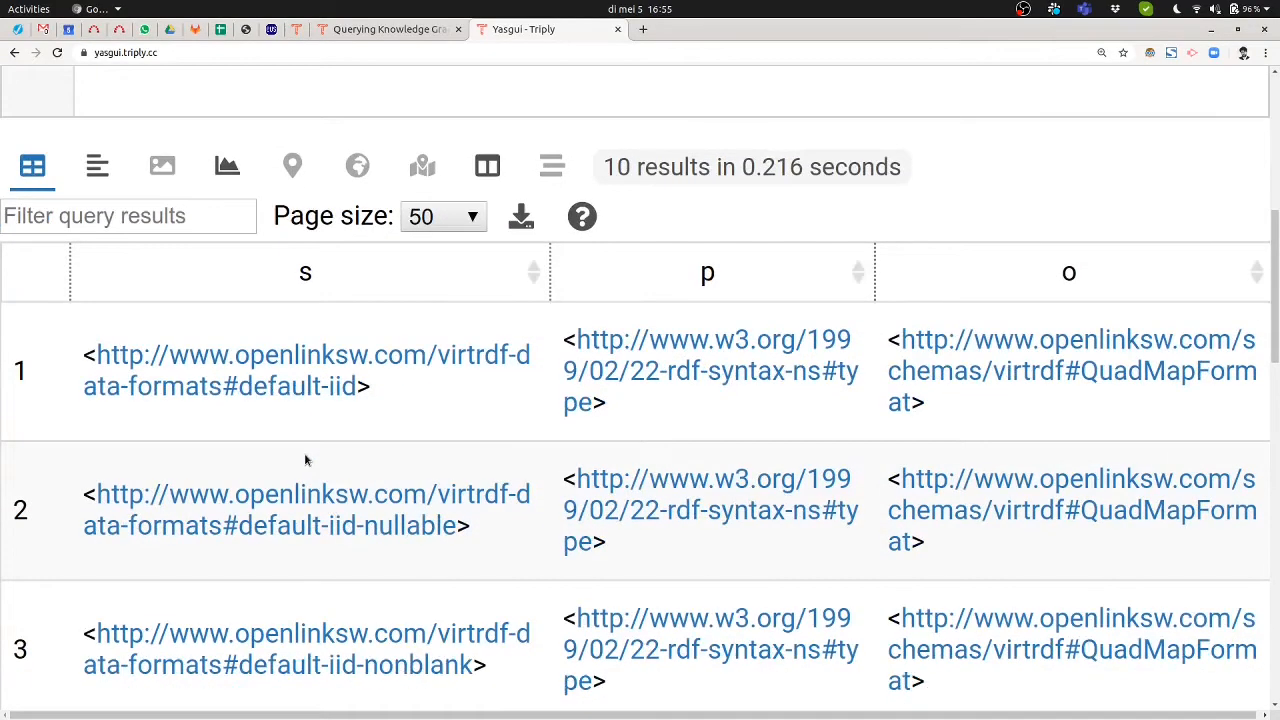
scroll("down", 3)
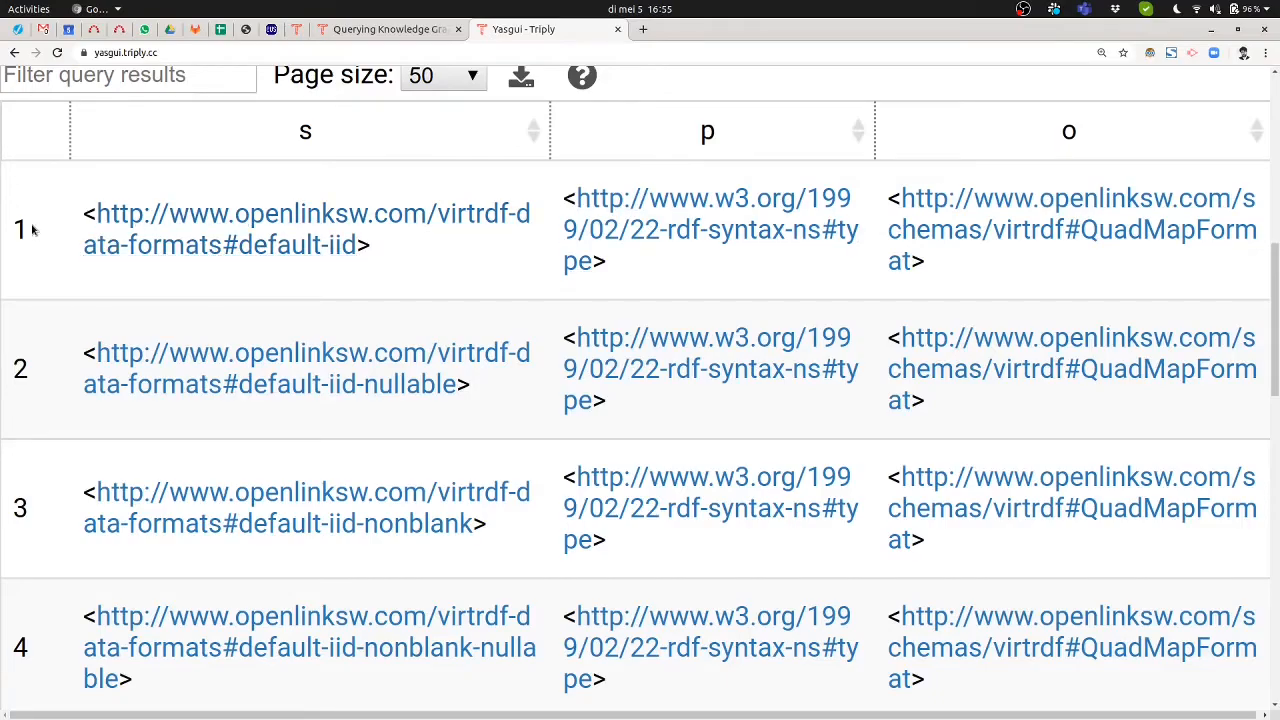
scroll("down", 3)
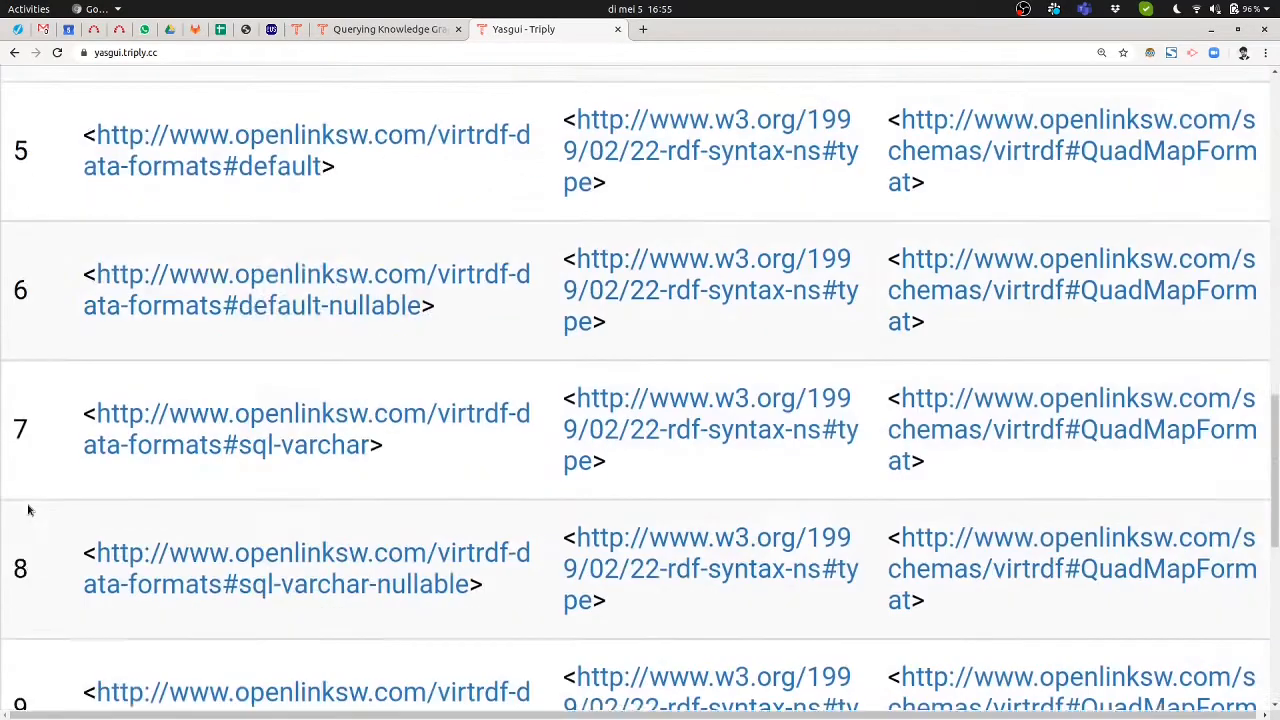
scroll("down", 3)
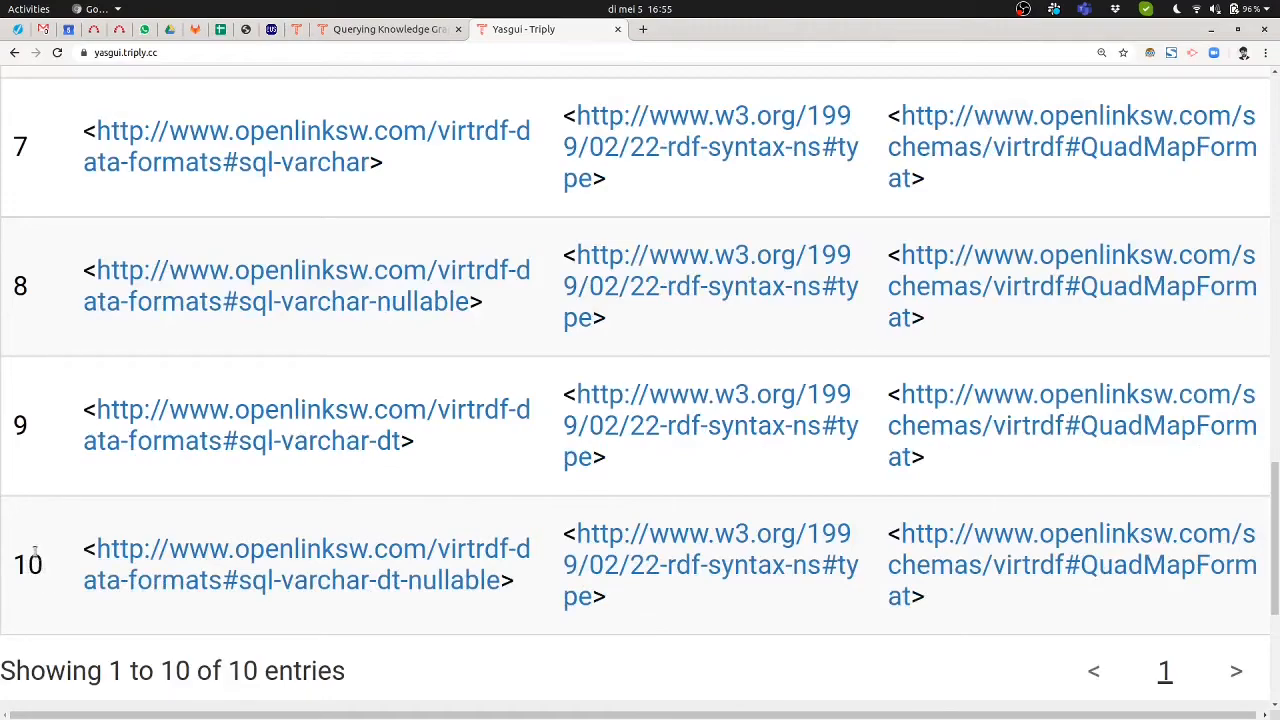
mouse_move(52, 557)
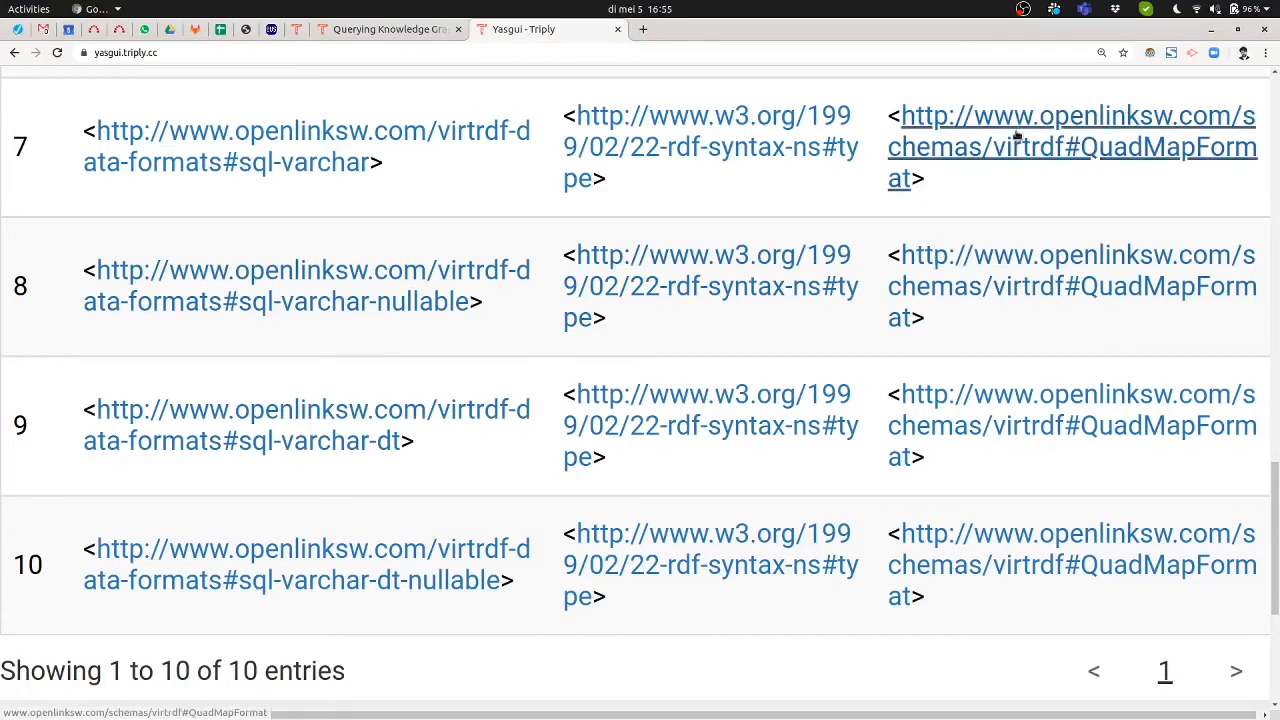
scroll("up", 3)
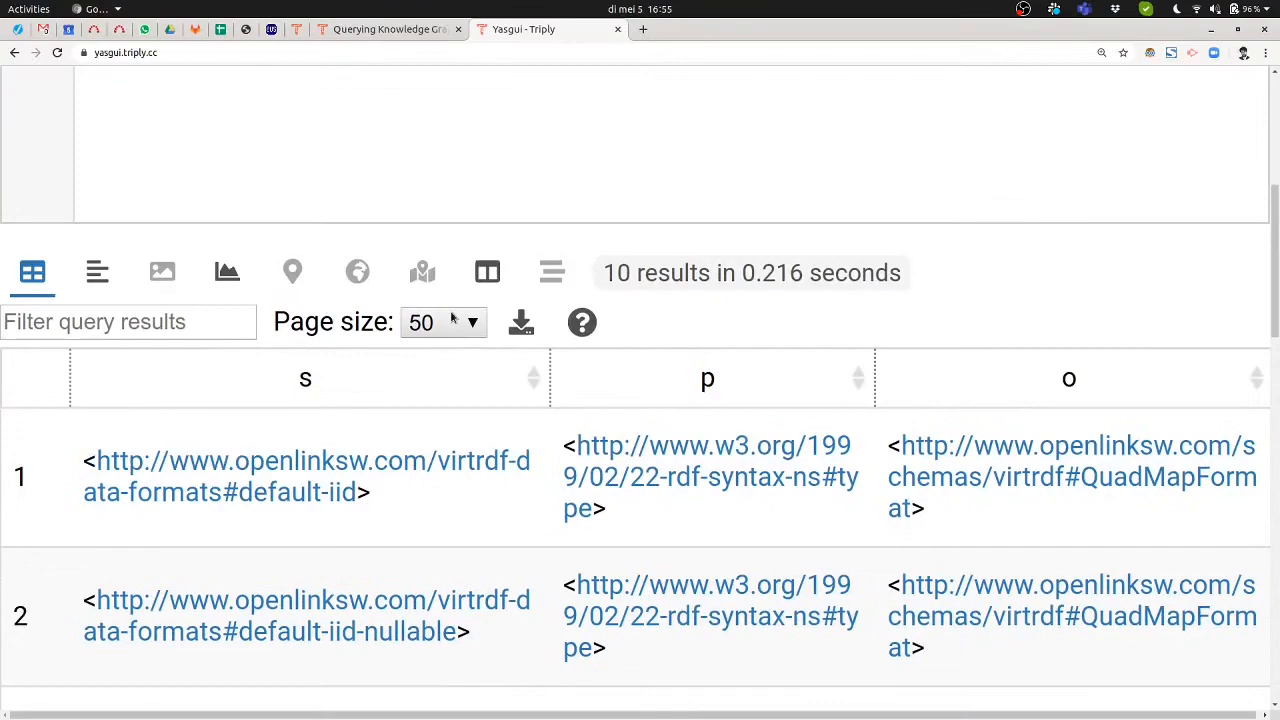
scroll("up", 3)
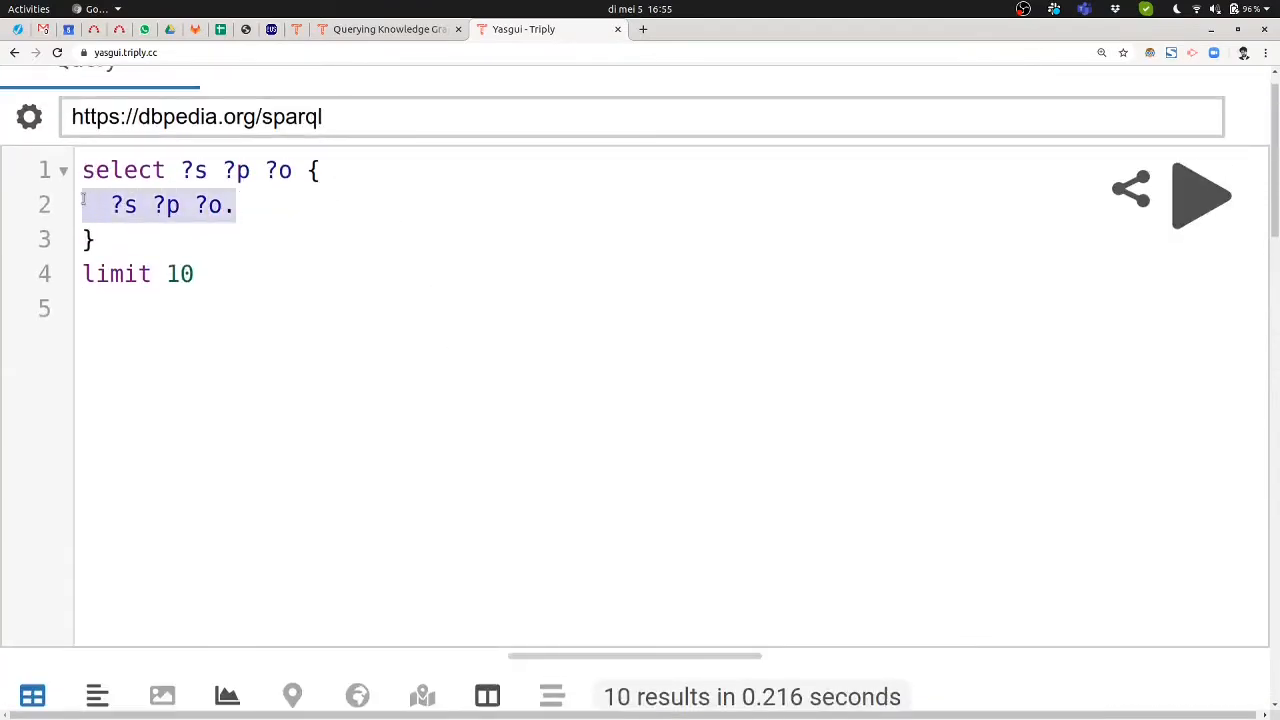